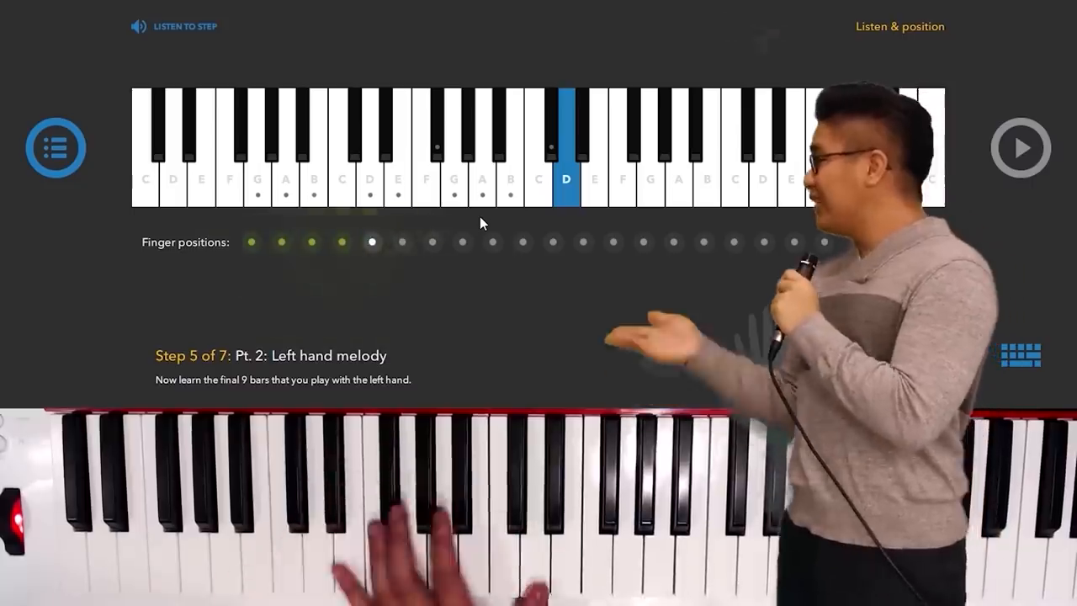
- Show the Melodies > 400k pack loops, such as Demon Slayer, Tequila Senorita and Terraria
left_click(1021, 147)
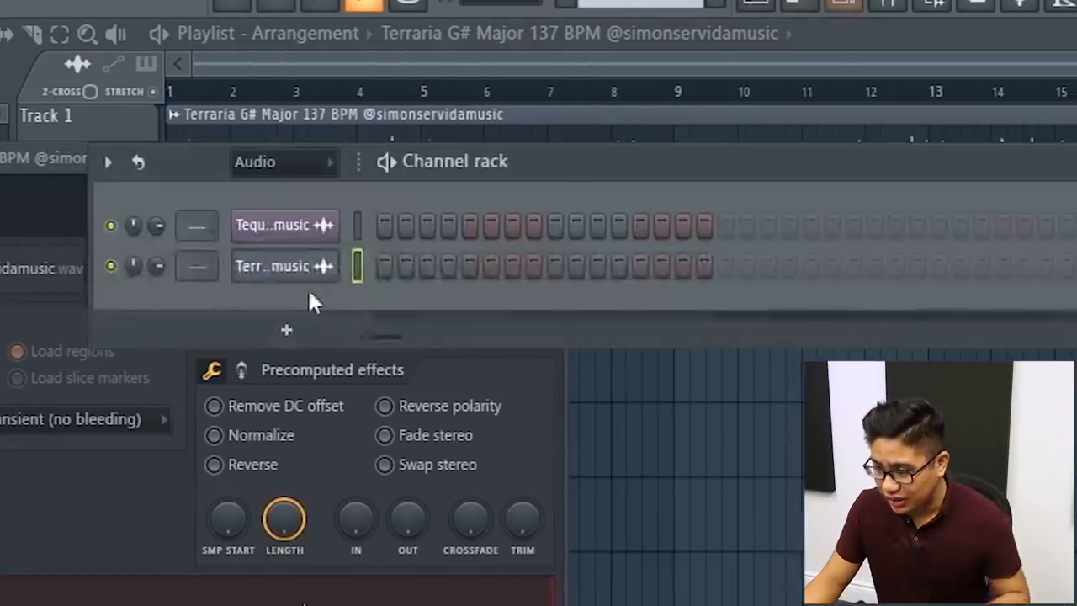
right_click(285, 266)
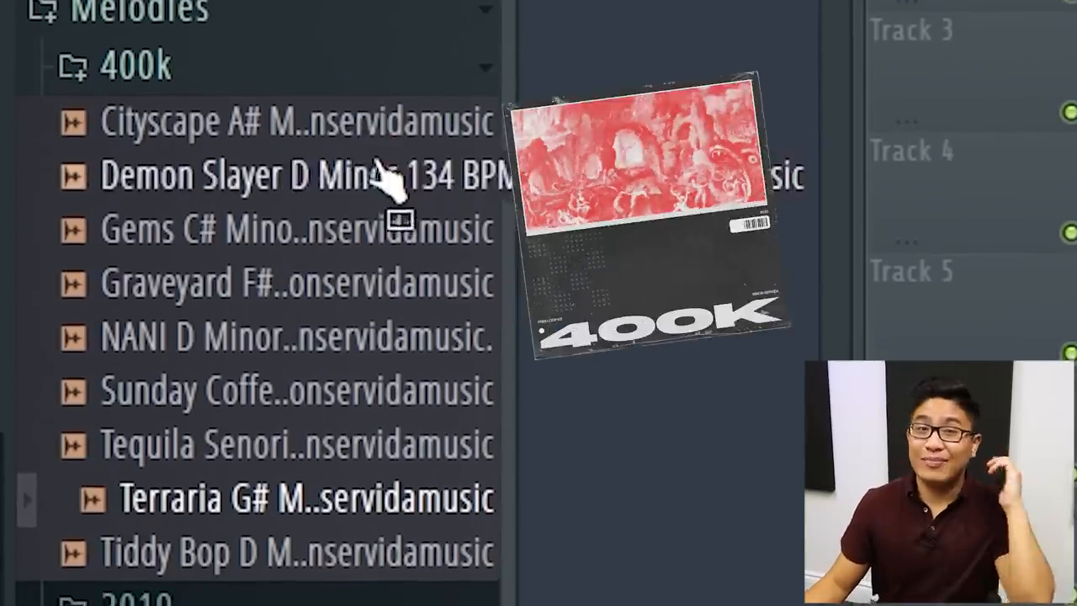
scroll("down", 3)
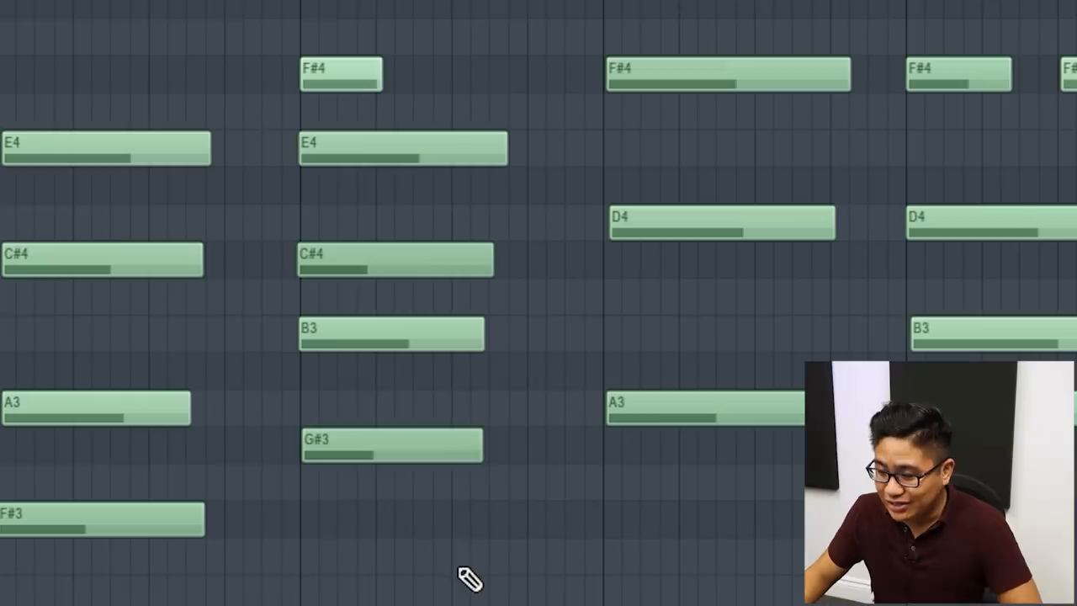
- Draw four long stacked chords (F#m7, E/G#, D, Bm) in the piano roll
left_click(391, 445)
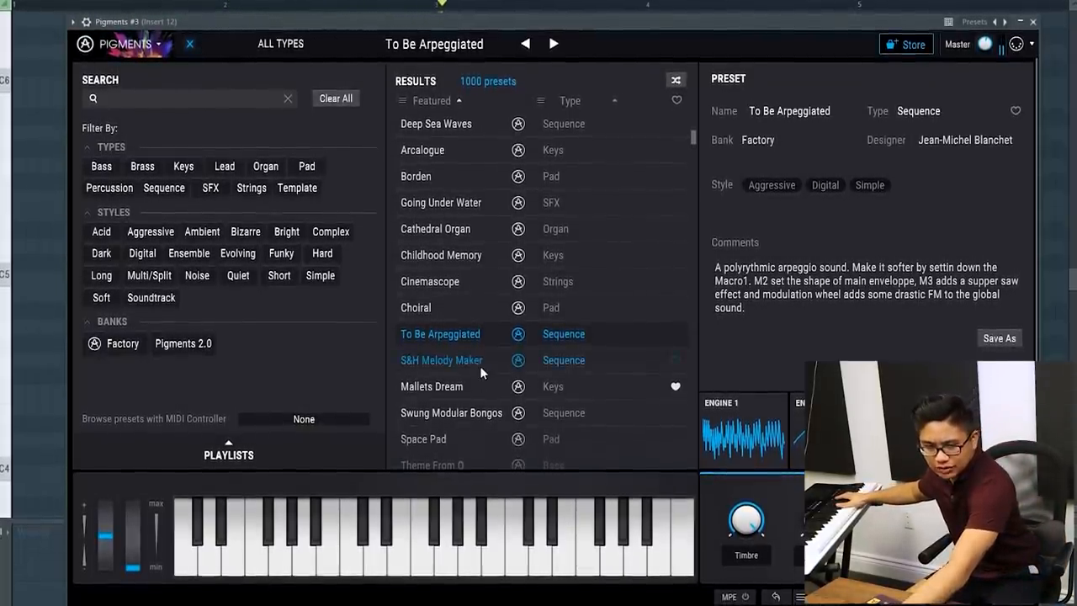
- Load S&H Melody Maker from the Pigments Results list, replacing To Be Arpeggiated
left_click(441, 360)
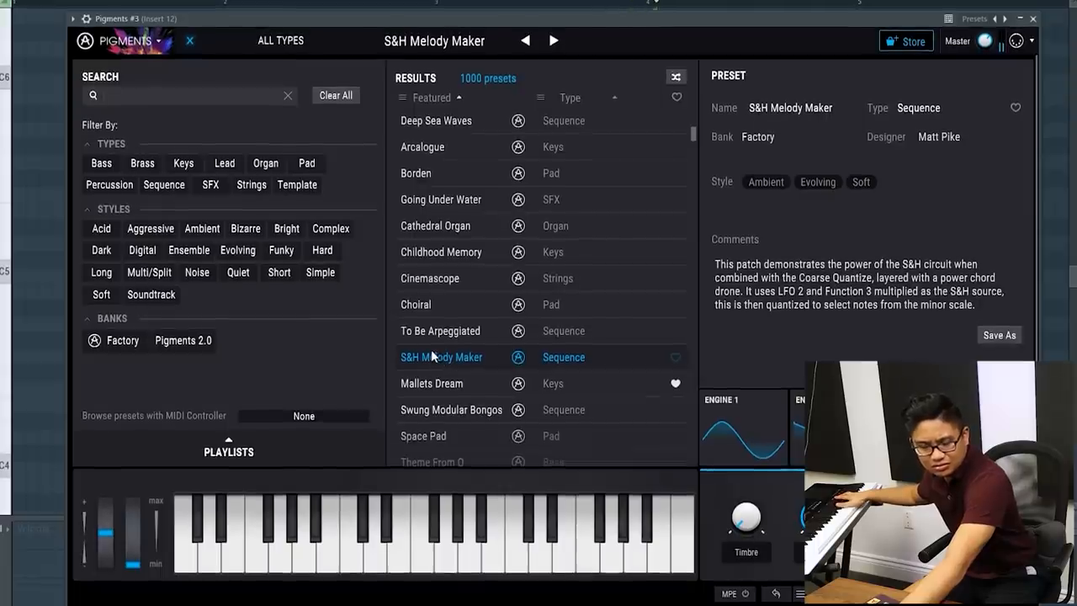